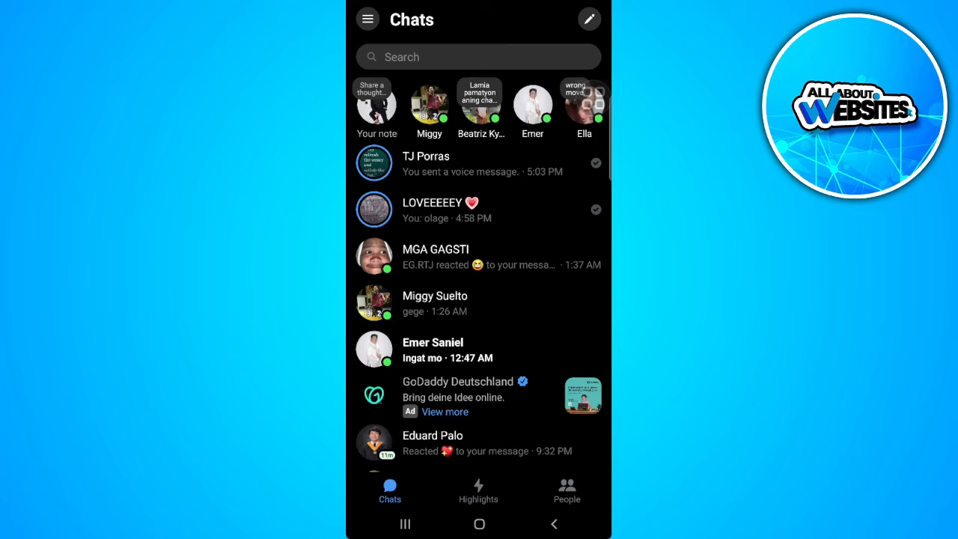
Open the first conversation in Chats, the one with TJ holding the sent voice messages
left_click(426, 164)
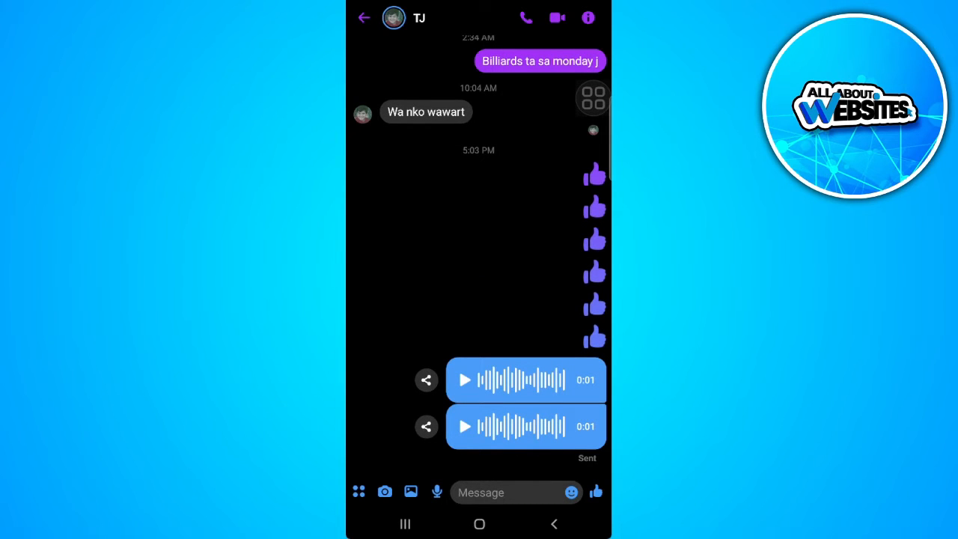
Long-press the voice message to review Reply, Forward, Bump and More, then head to facebook.com in Chrome
left_click(526, 381)
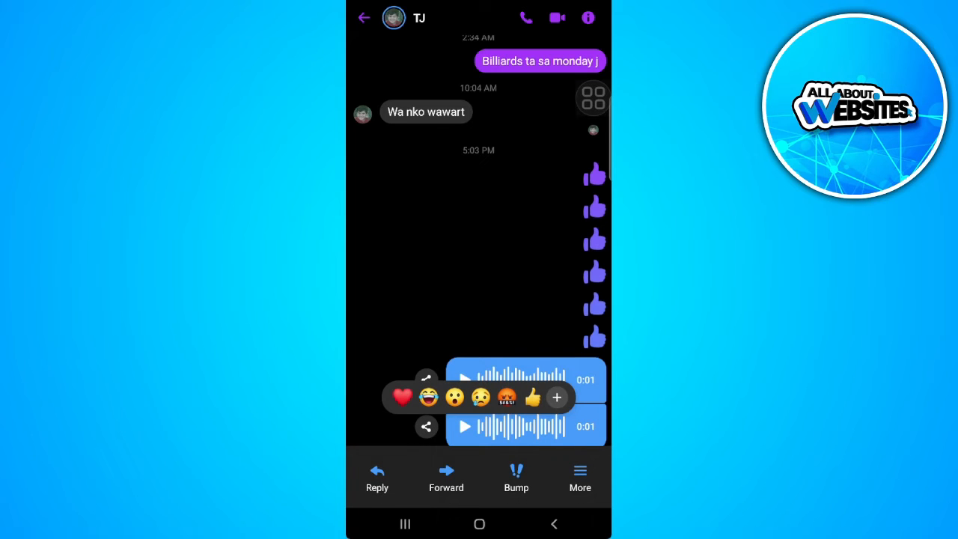
left_click(579, 479)
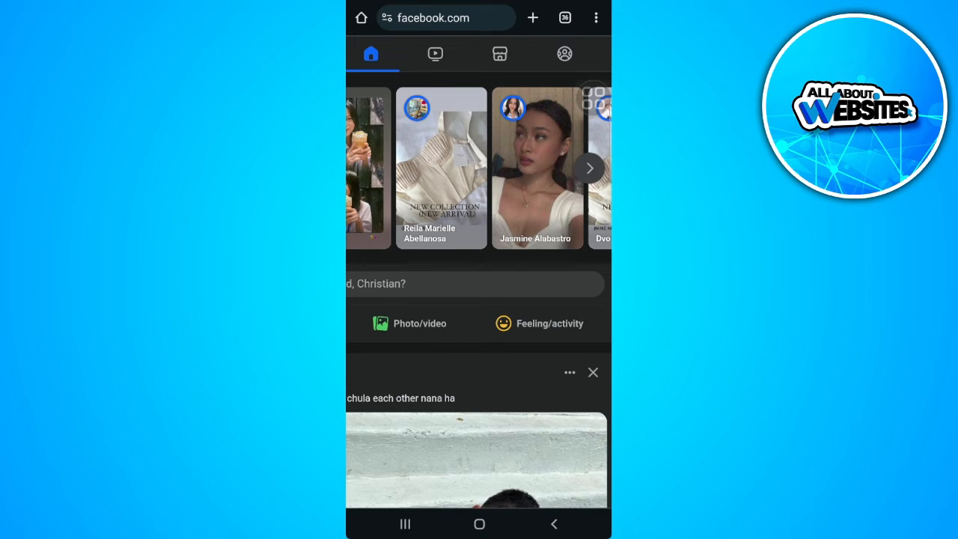
On facebook.com desktop view, reach the top-right Messenger icon and open the Chats panel
left_click(476, 284)
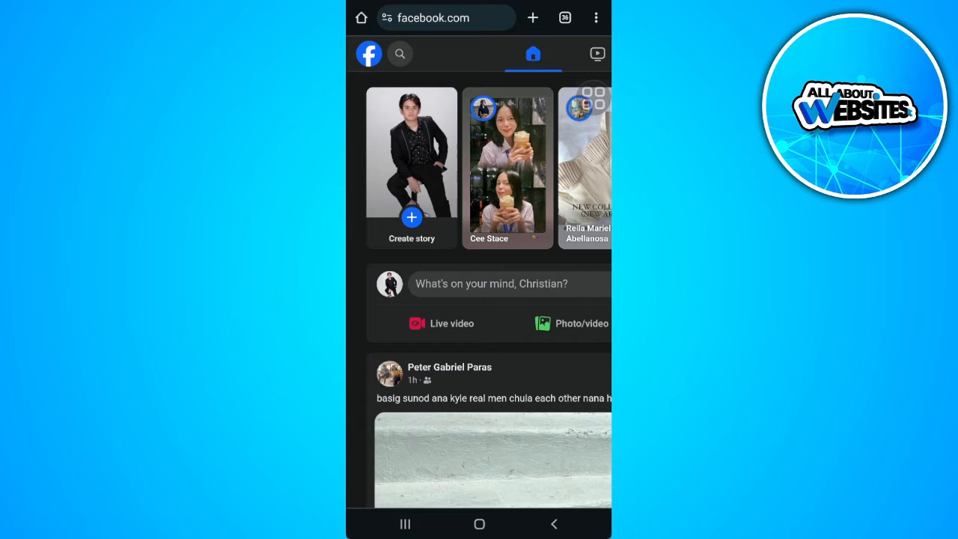
left_click(596, 18)
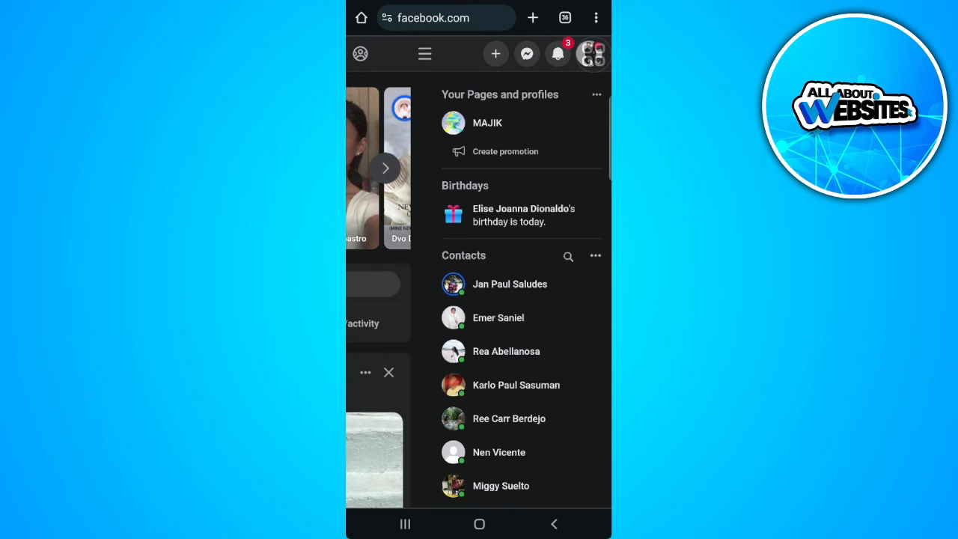
left_click(527, 54)
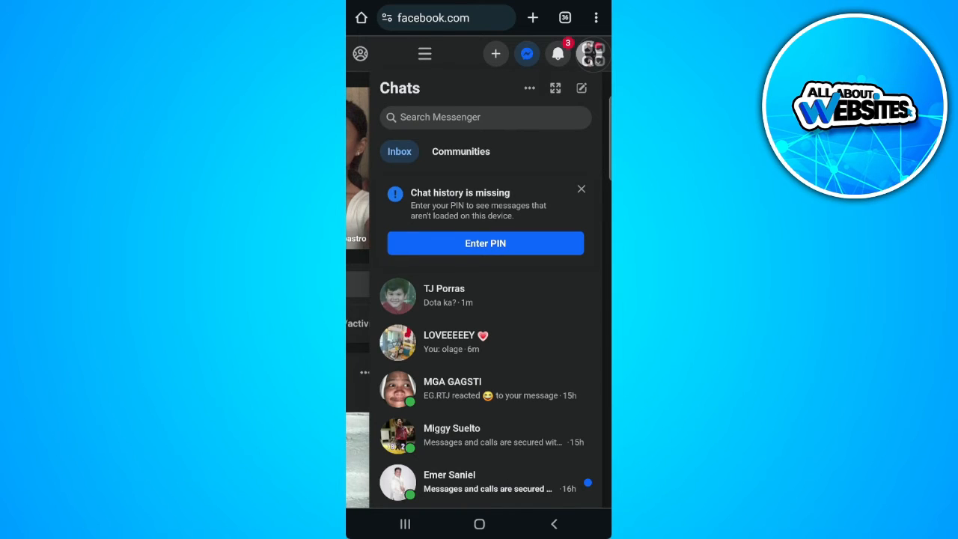